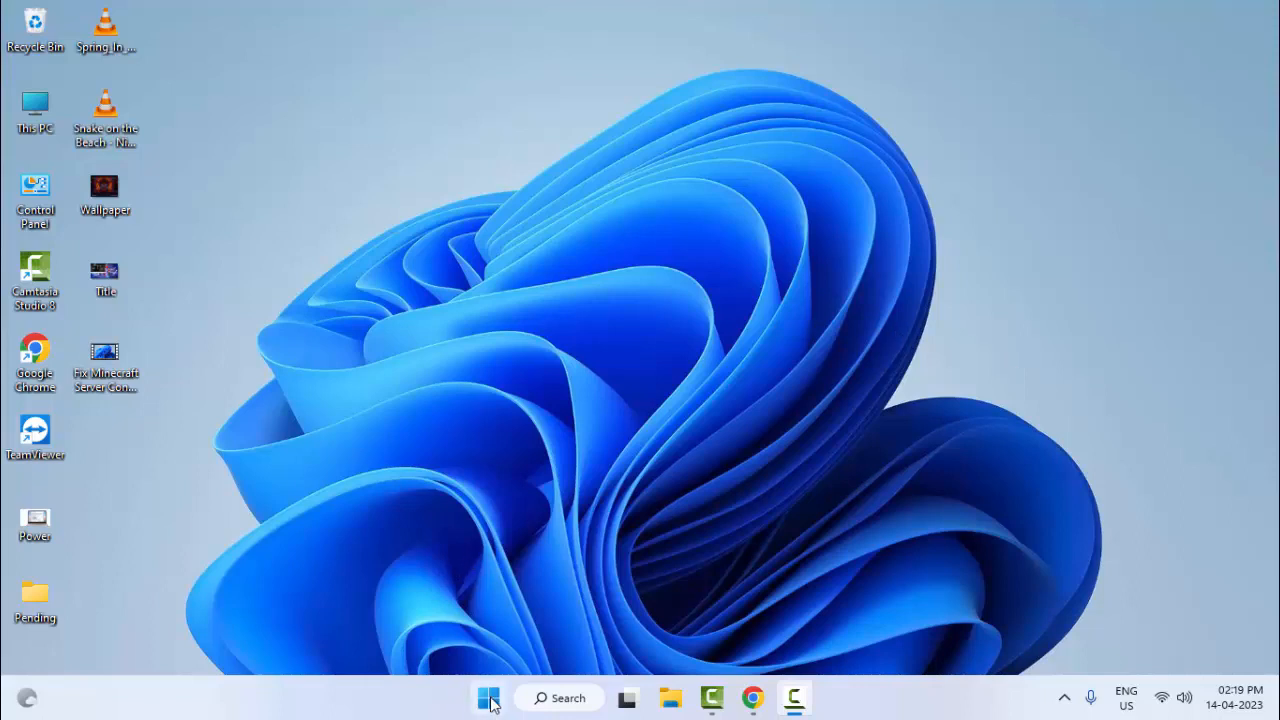
pyautogui.moveTo(488, 698)
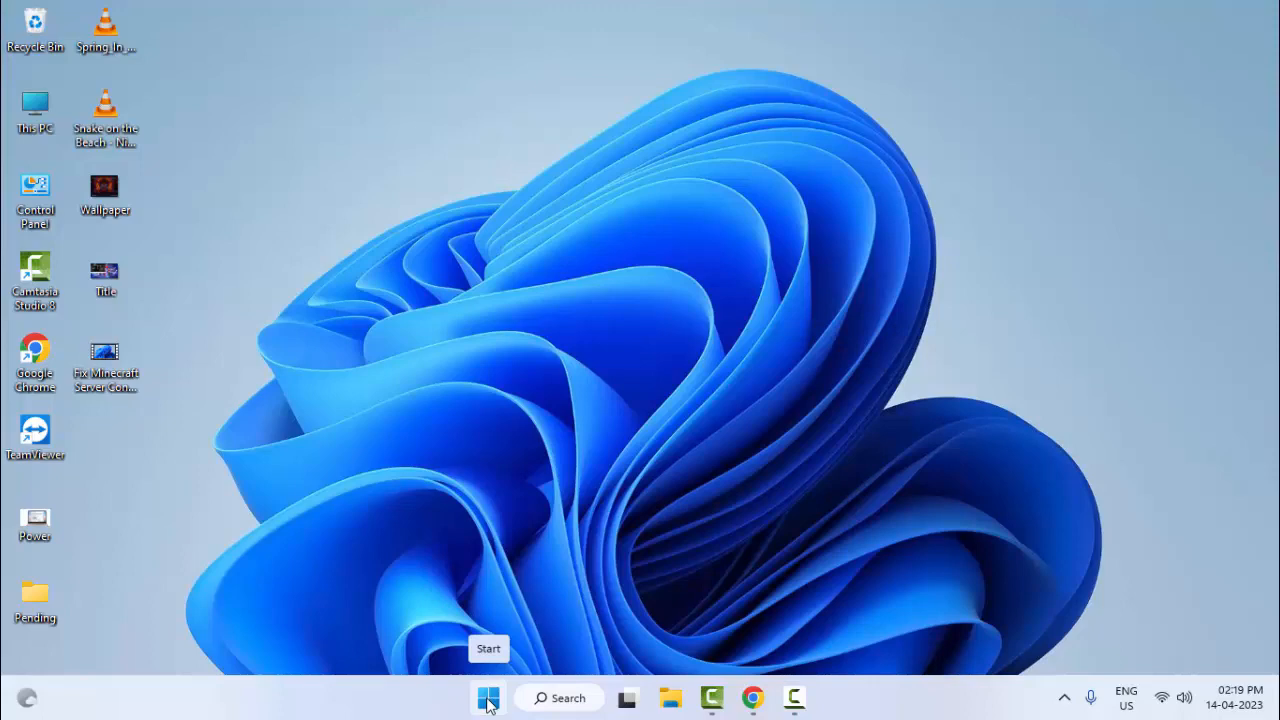
# Step: Launch Device Manager from the Start button's quick link menu
pyautogui.rightClick(488, 696)
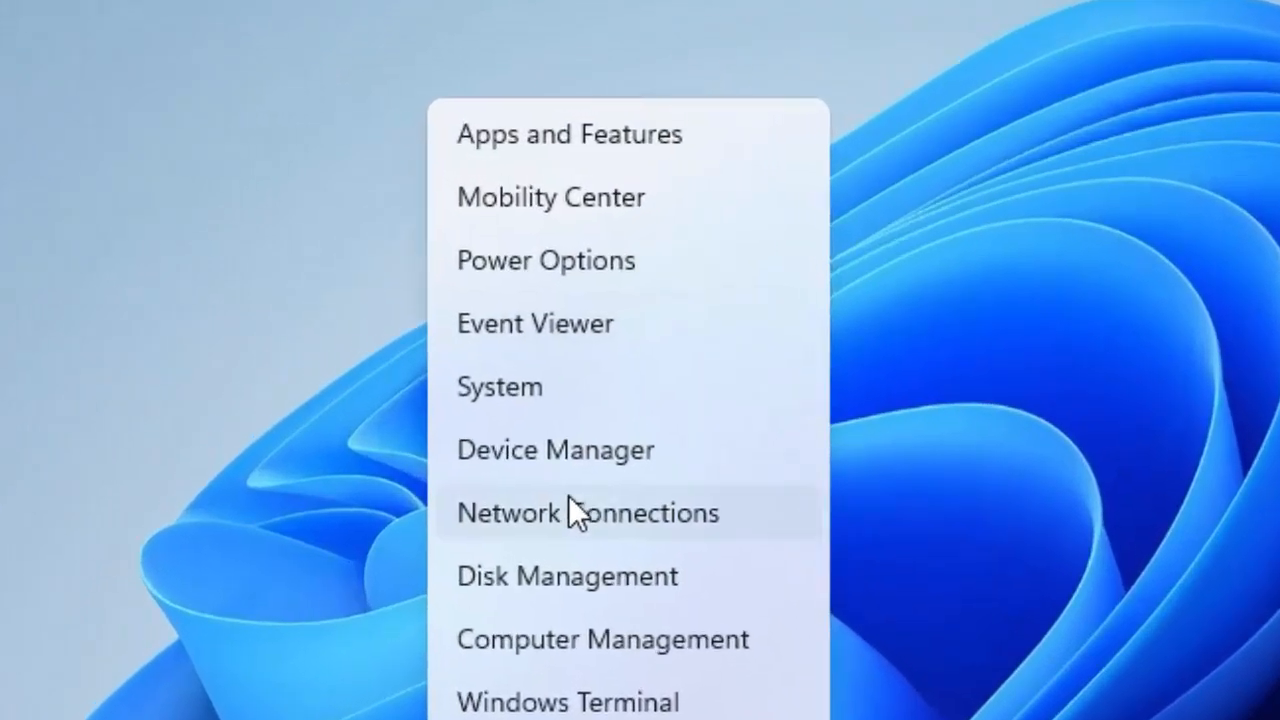
pyautogui.click(584, 512)
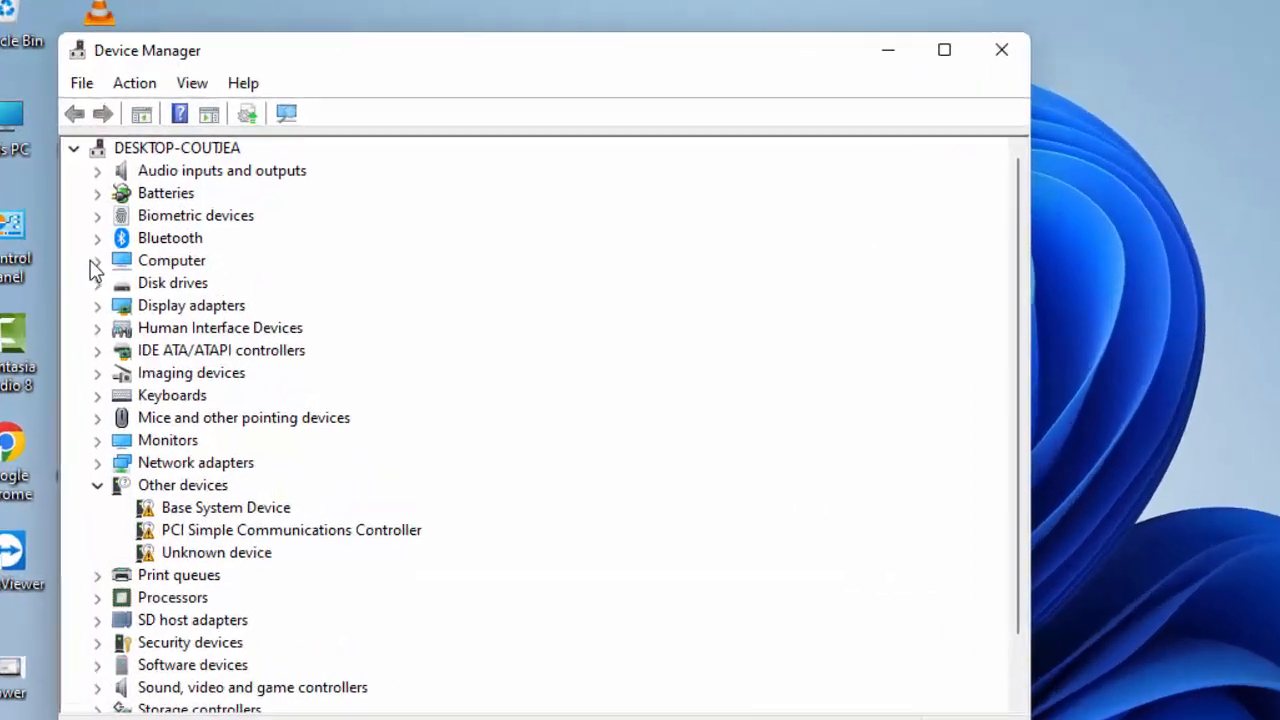
# Step: Start a manual driver update for ACPI x64-based PC, pick its model, cancel it and close Device Manager
pyautogui.click(96, 260)
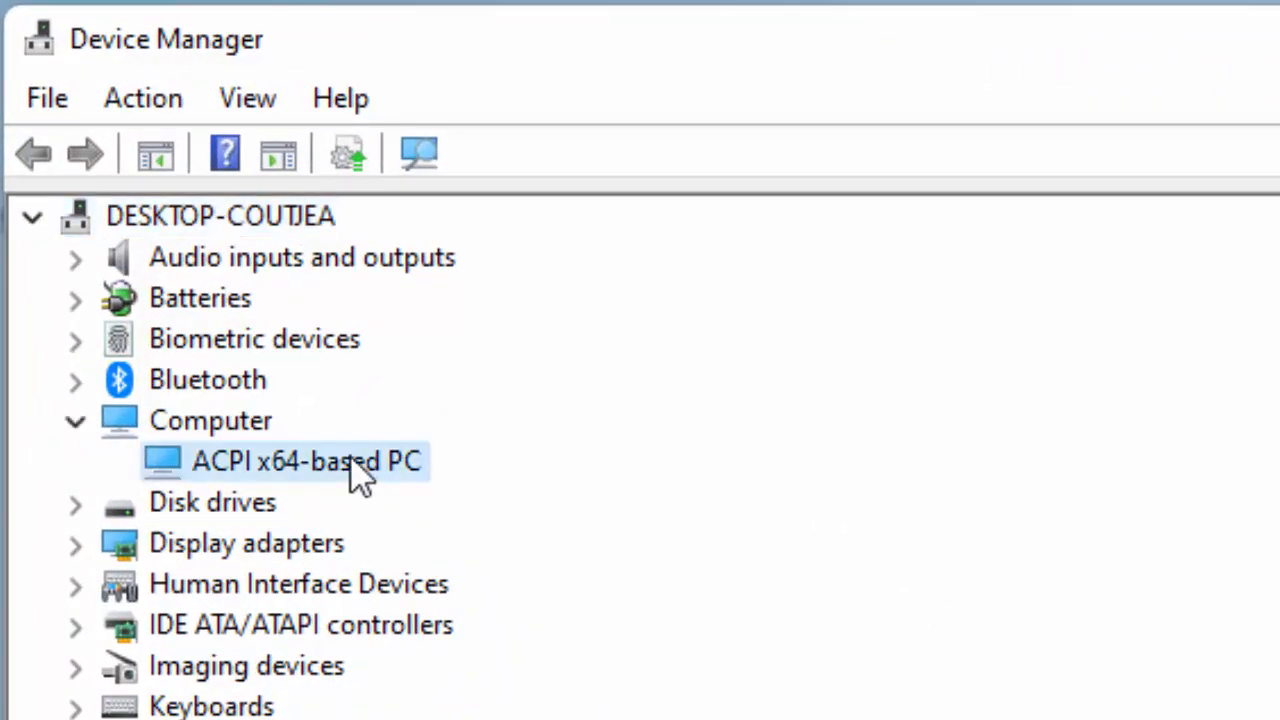
pyautogui.rightClick(310, 460)
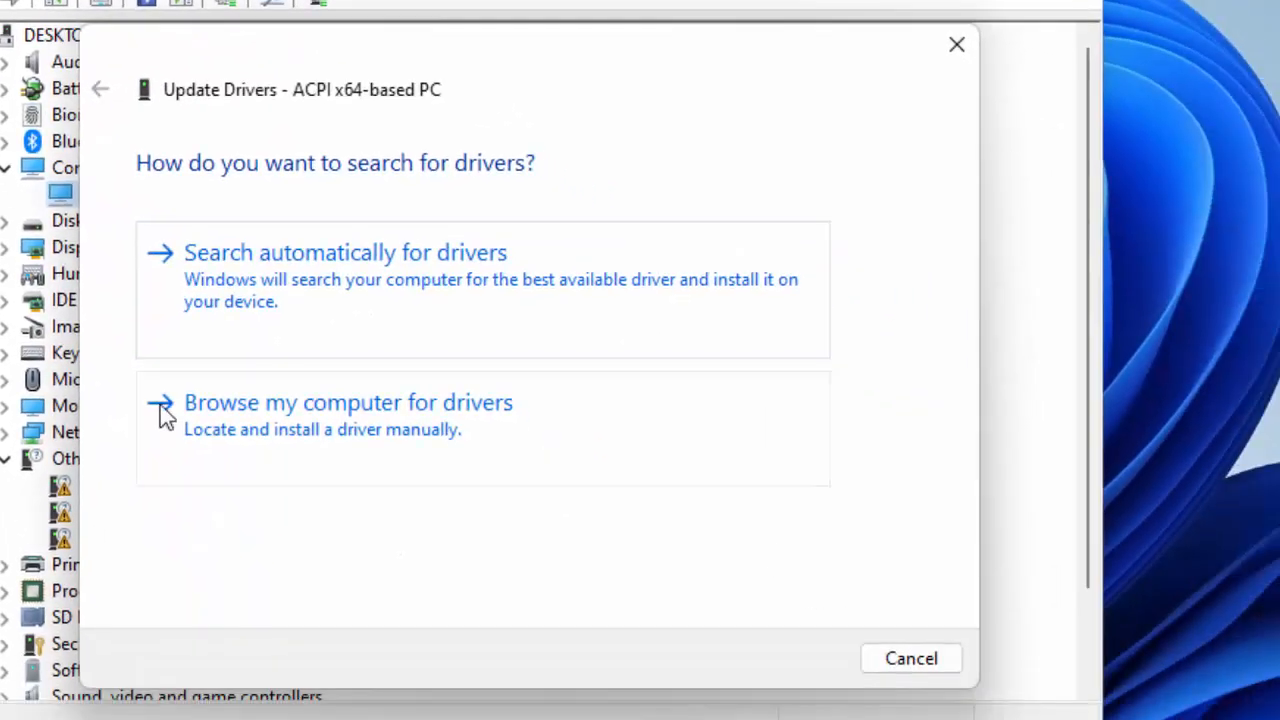
pyautogui.click(348, 402)
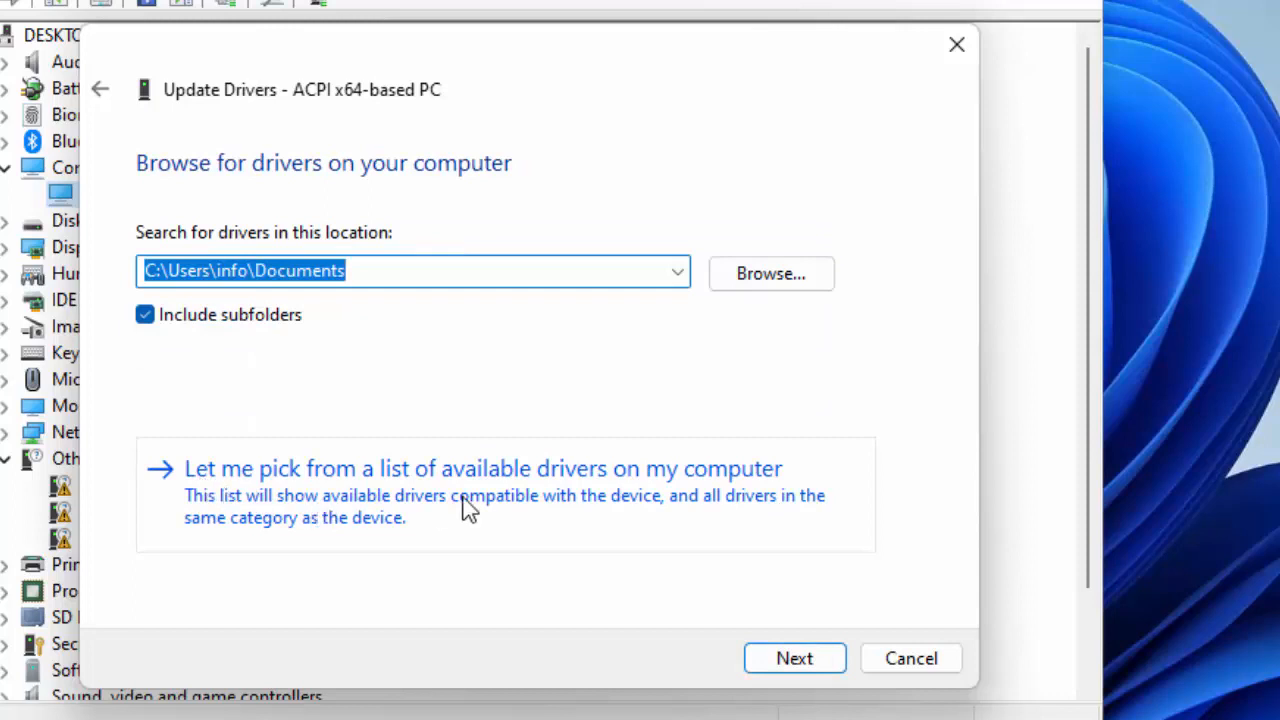
pyautogui.moveTo(690, 486)
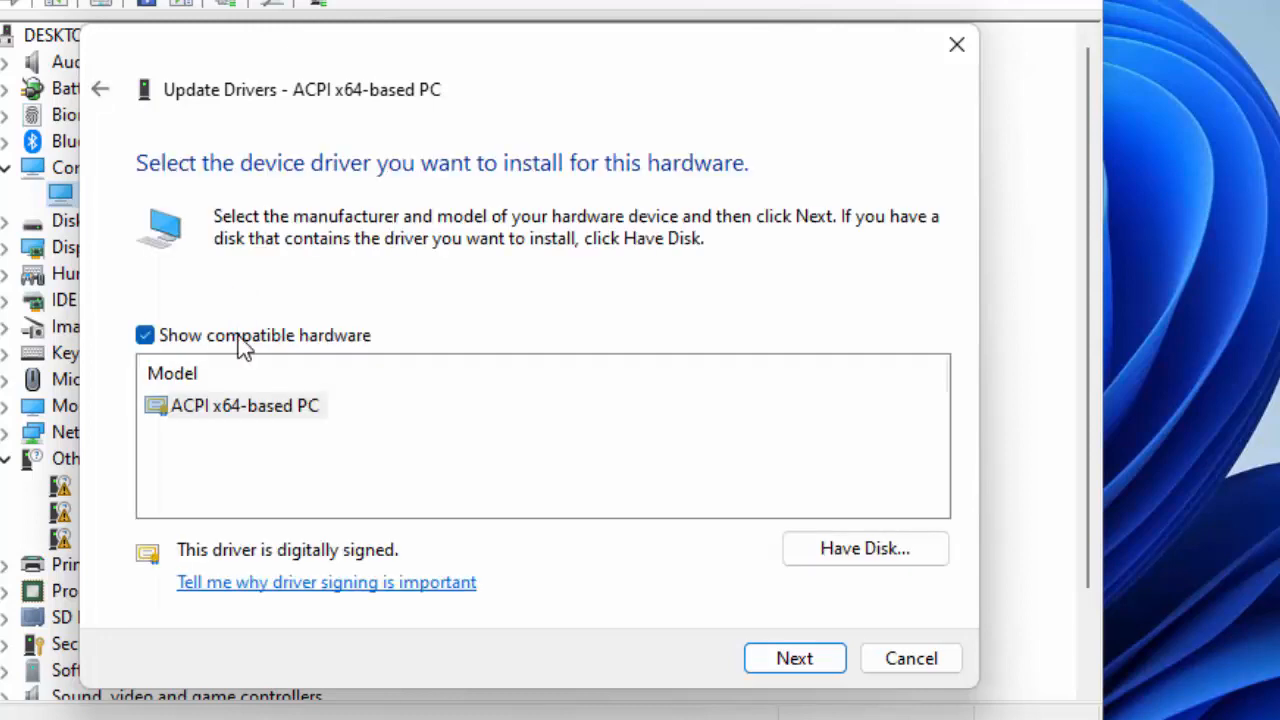
pyautogui.click(244, 404)
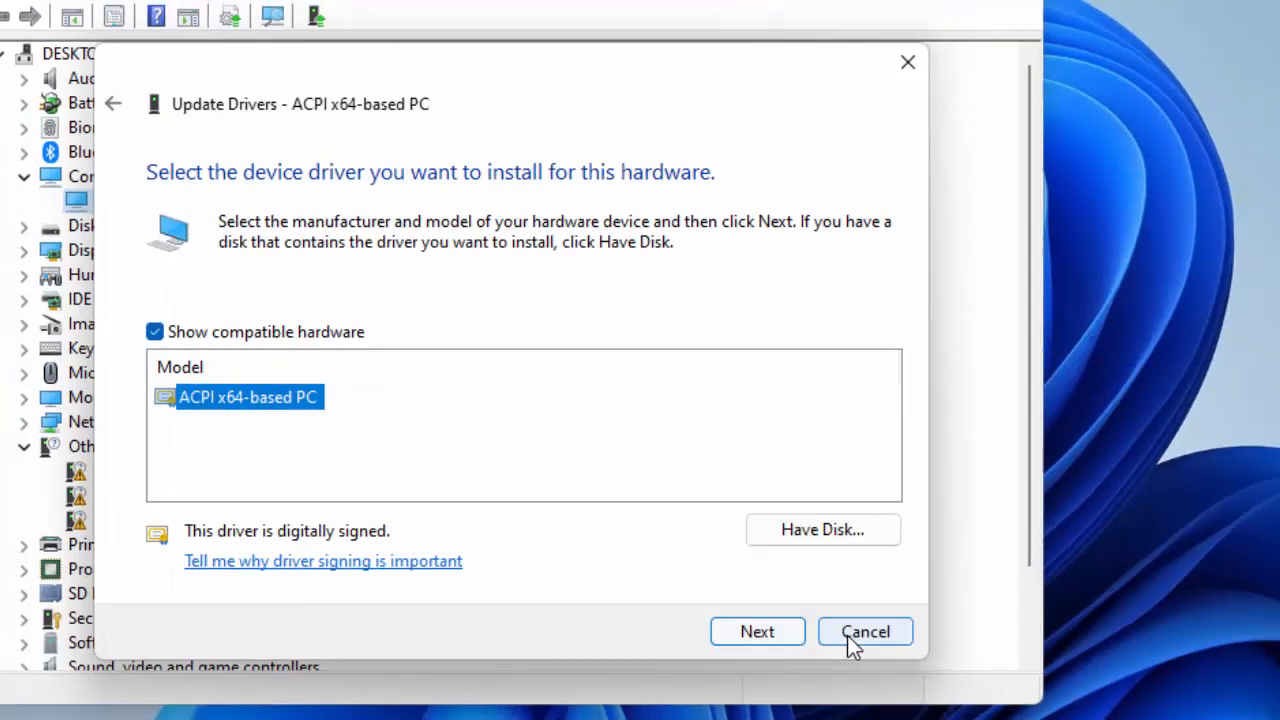
pyautogui.click(864, 632)
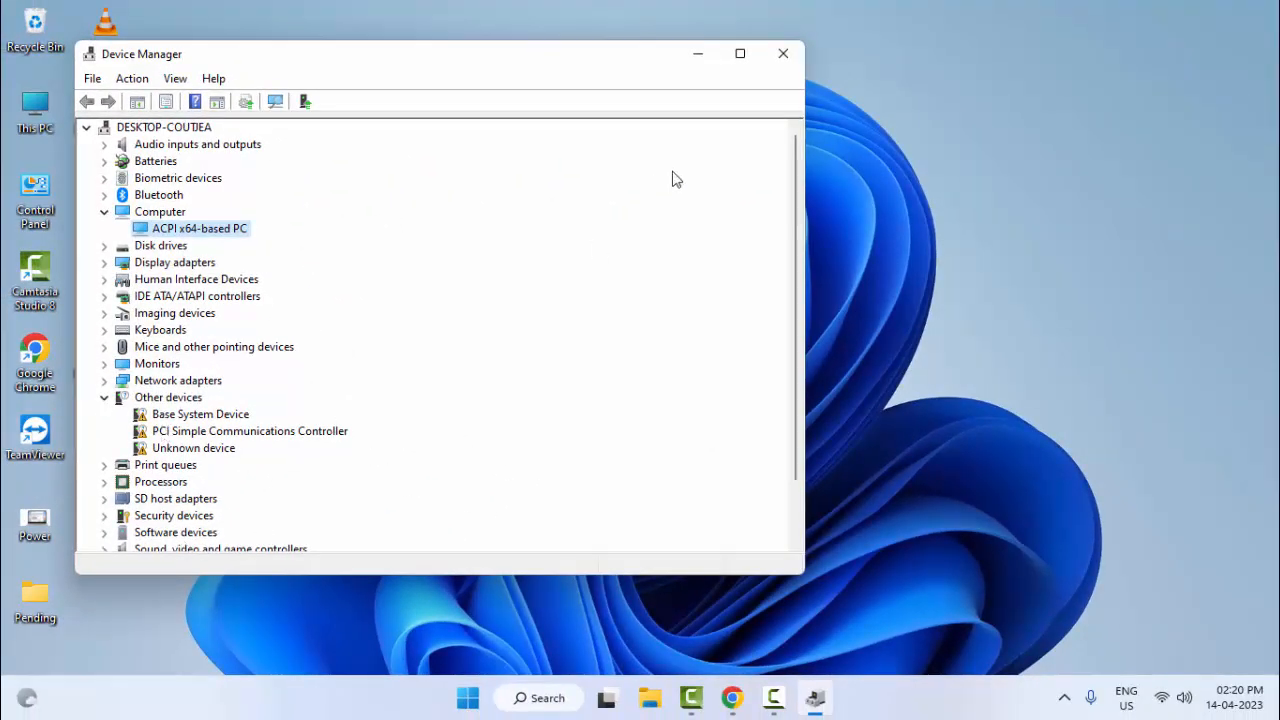
pyautogui.click(784, 52)
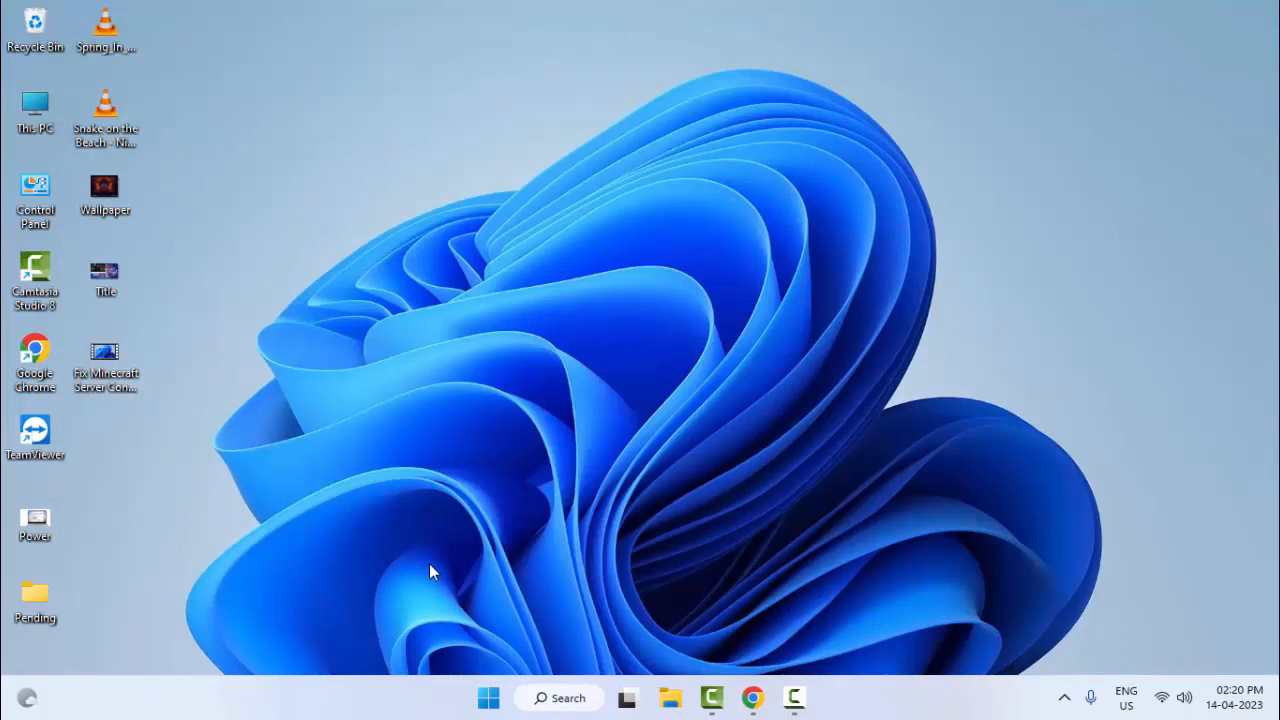
# Step: Search Start for 'command' and run Command Prompt as administrator
pyautogui.click(488, 696)
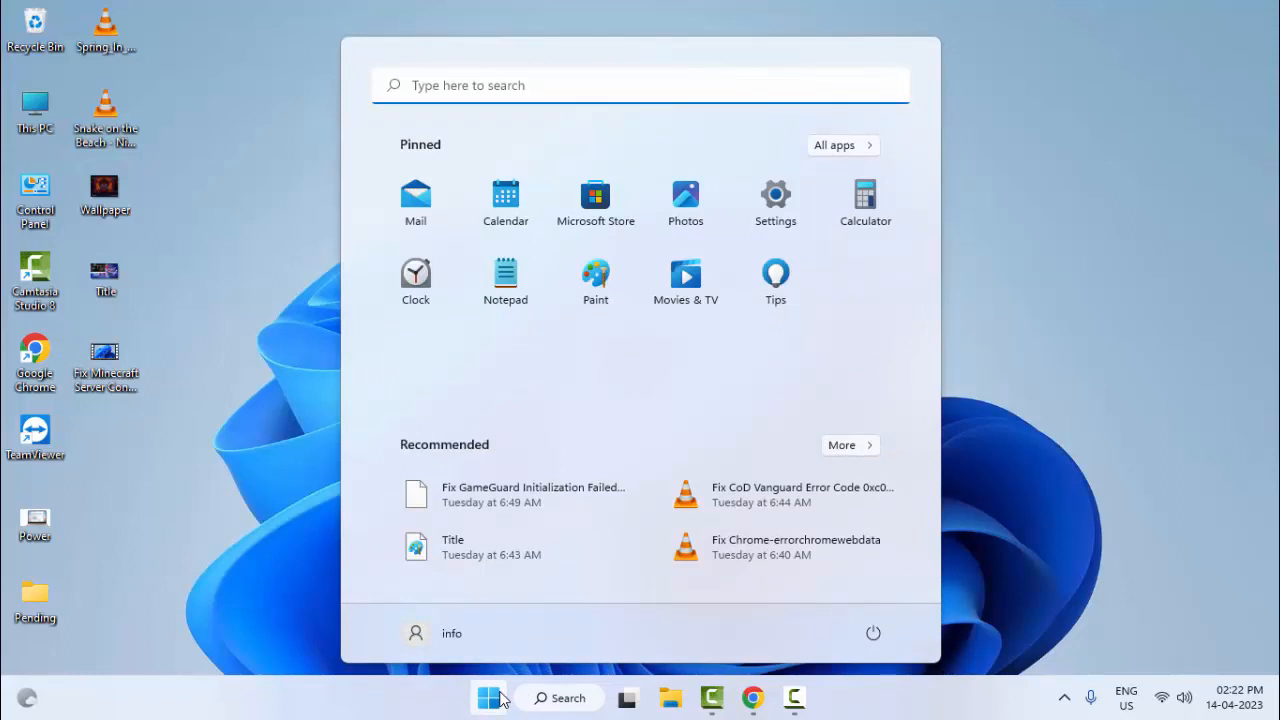
pyautogui.write('command')
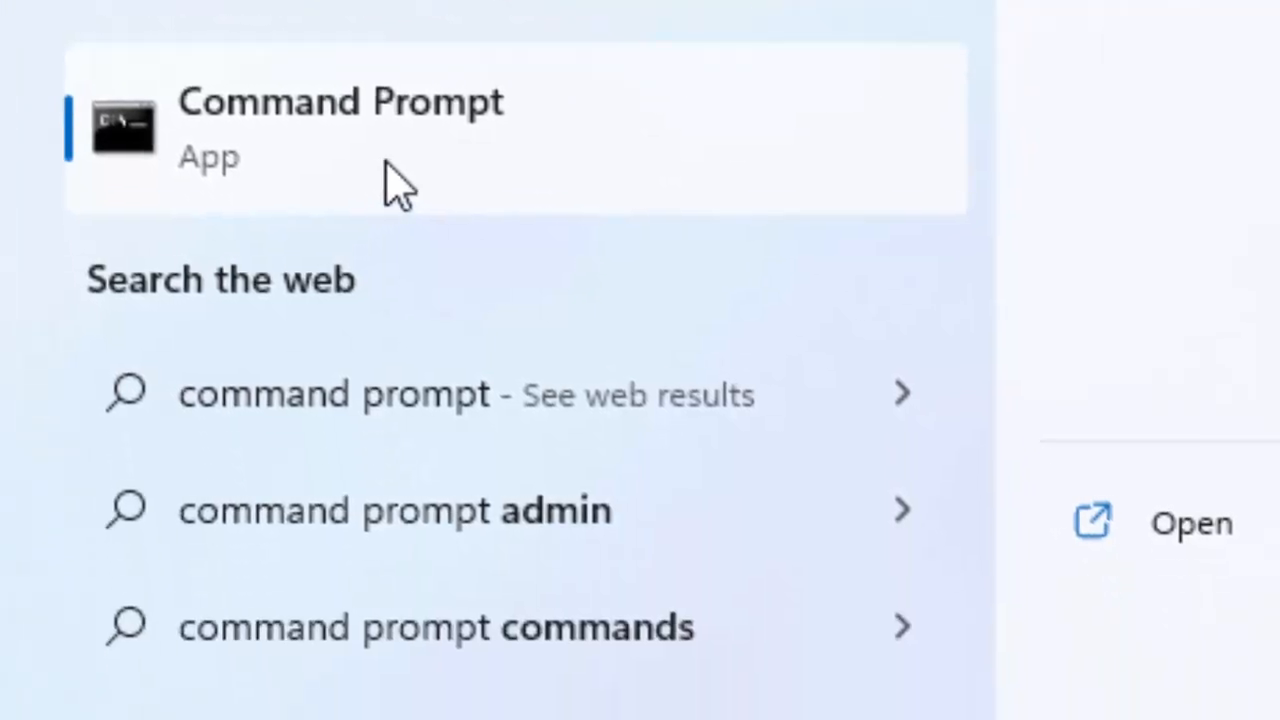
pyautogui.moveTo(476, 200)
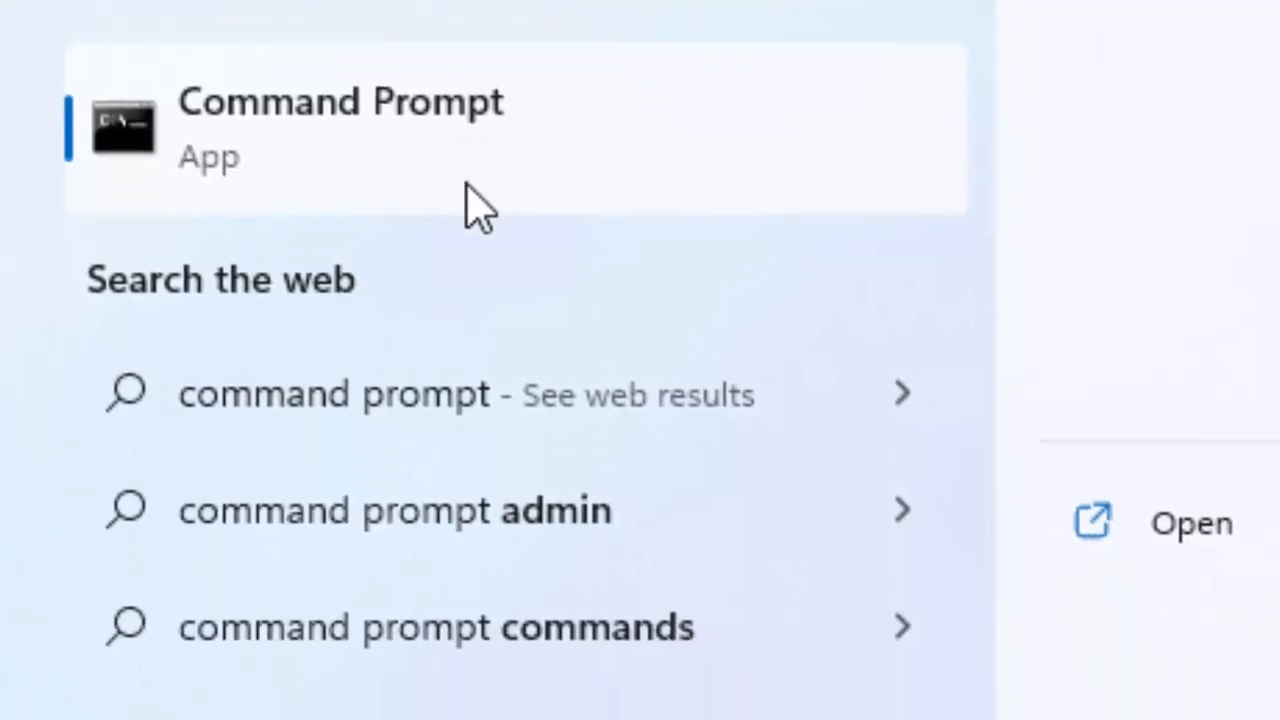
pyautogui.rightClick(340, 128)
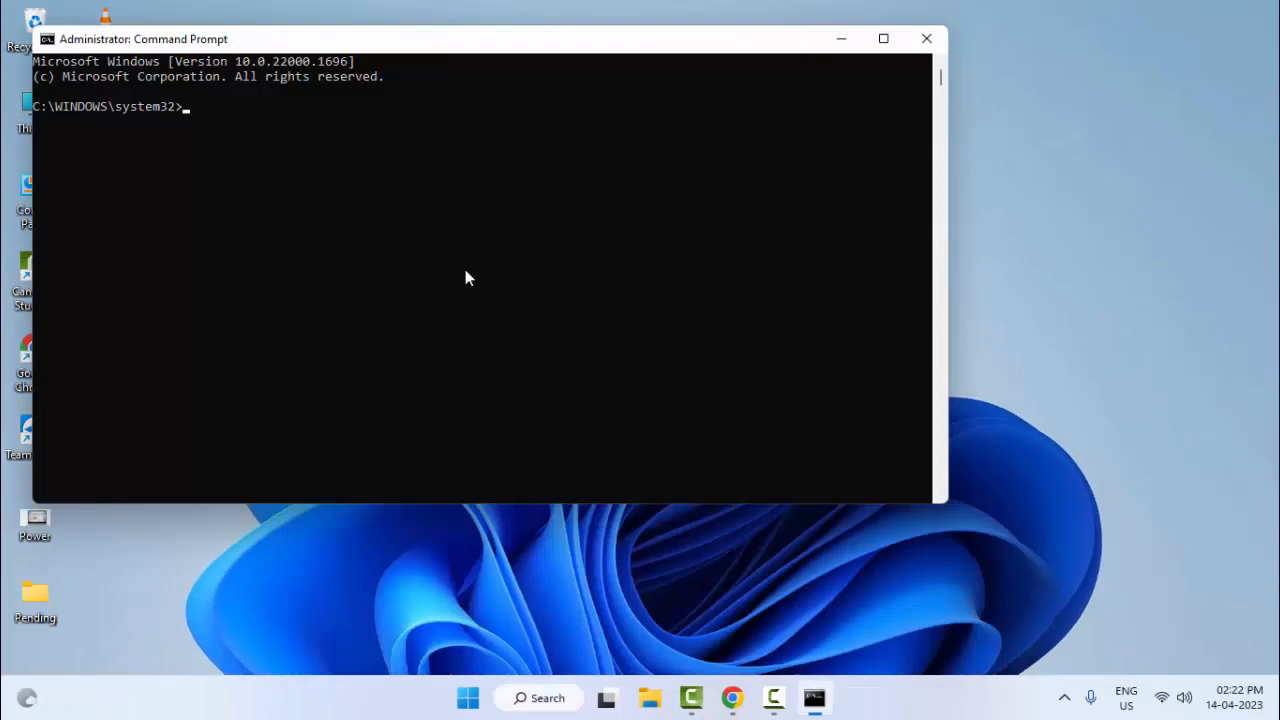
# Step: Run ipconfig /release and then ipconfig /flushdns to clear the DNS resolver cache
pyautogui.click(882, 38)
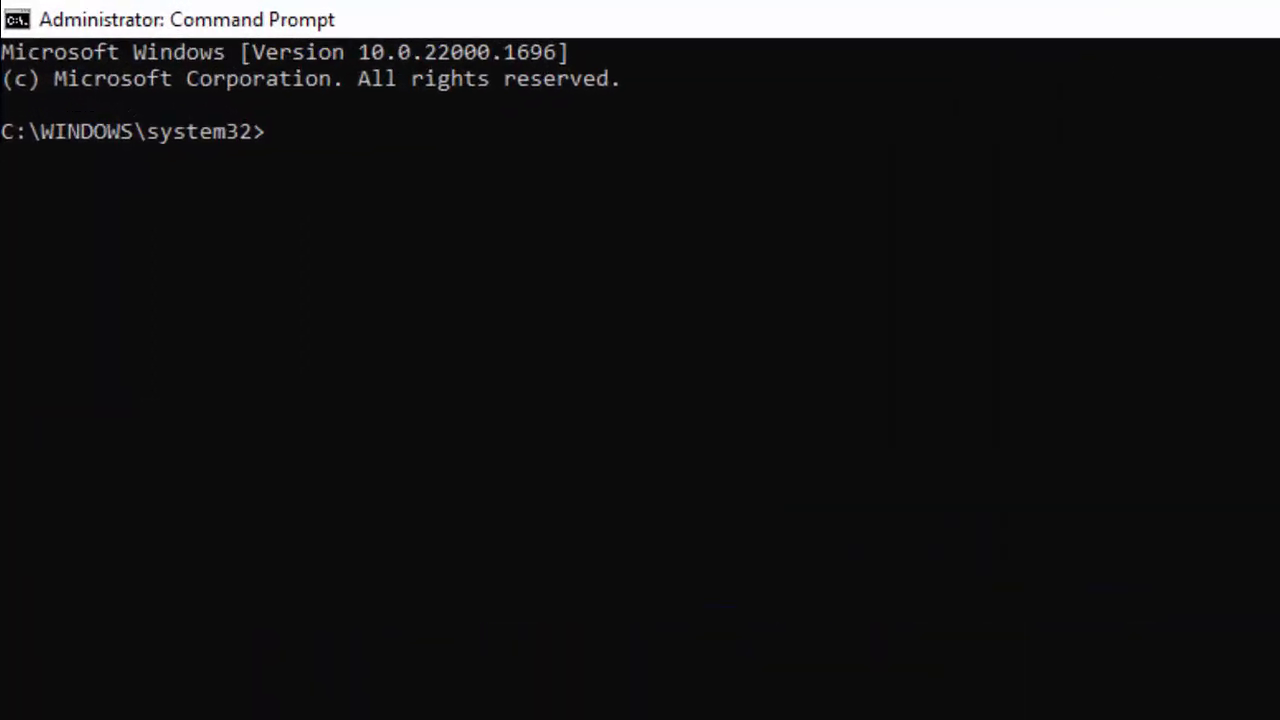
pyautogui.write('ipconfig')
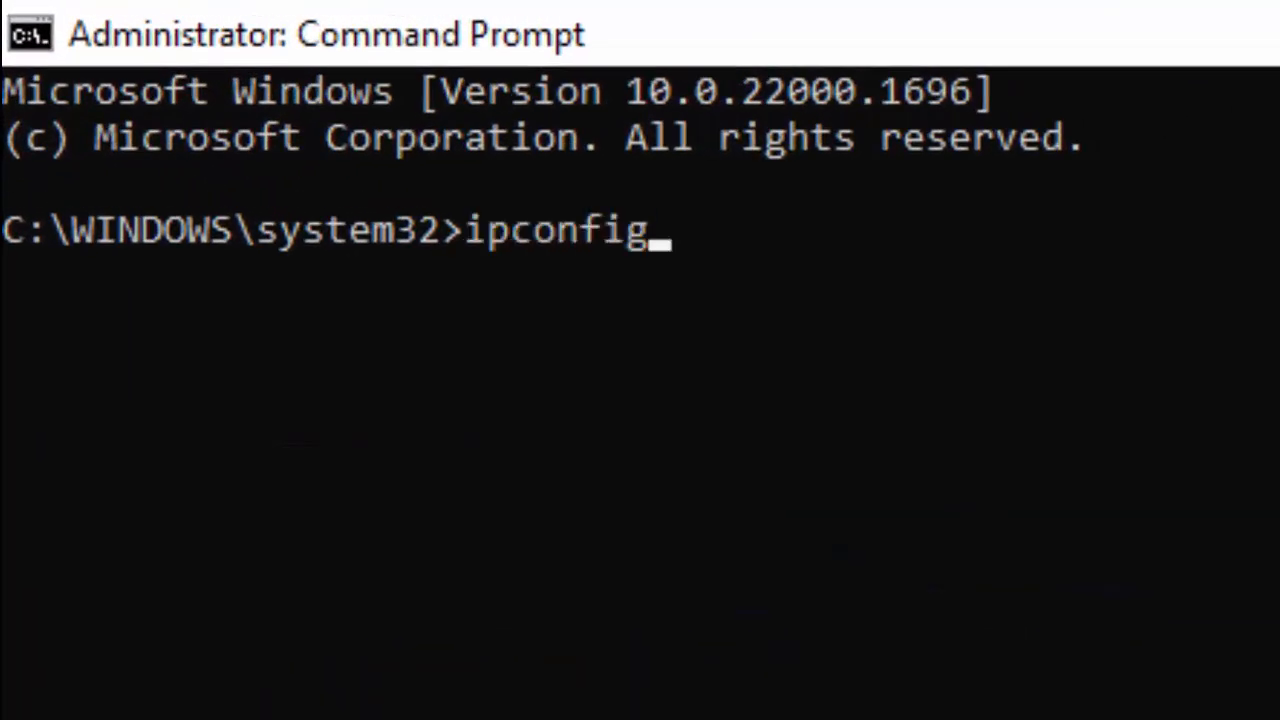
pyautogui.write('/releas')
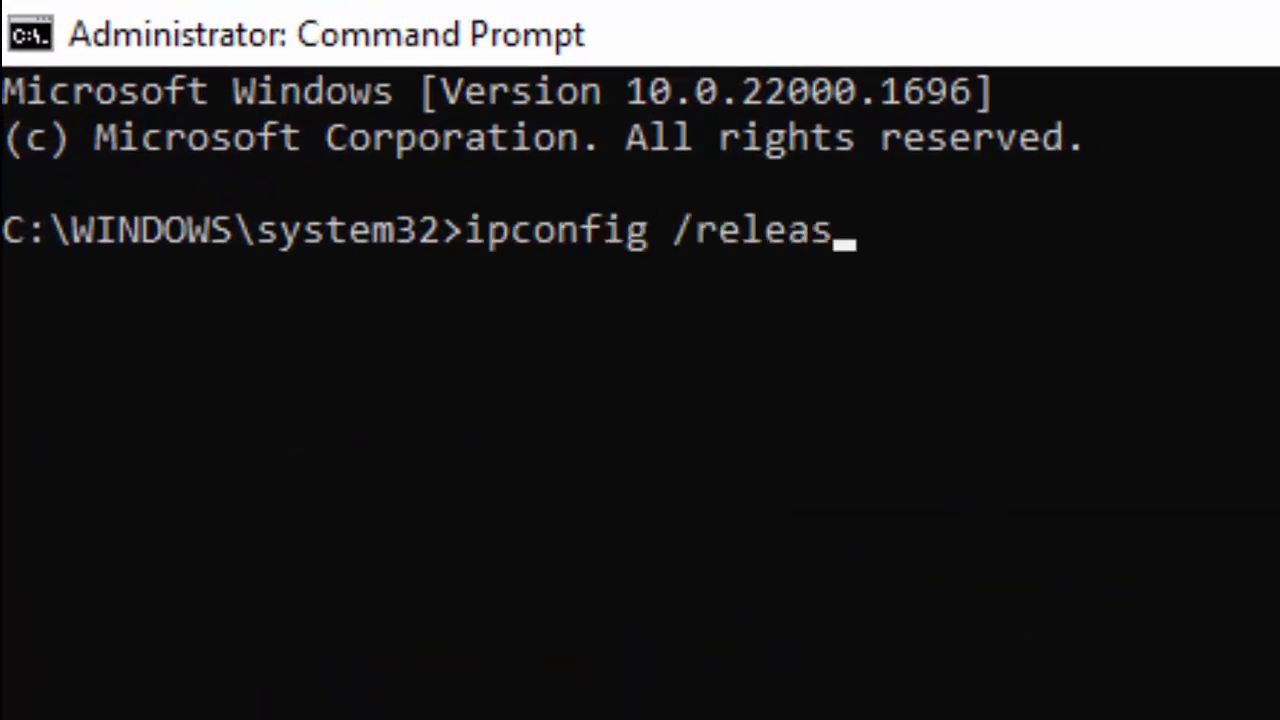
pyautogui.press('Return')
pyautogui.write('ip')
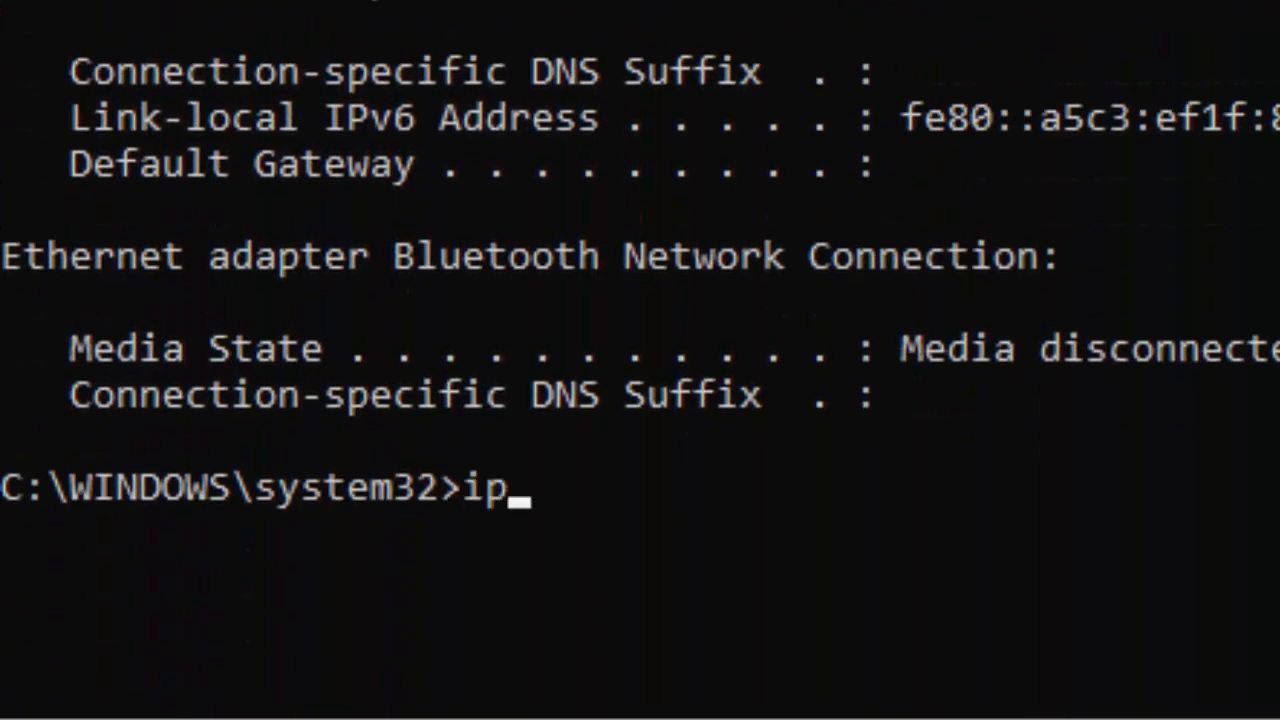
pyautogui.write('config /')
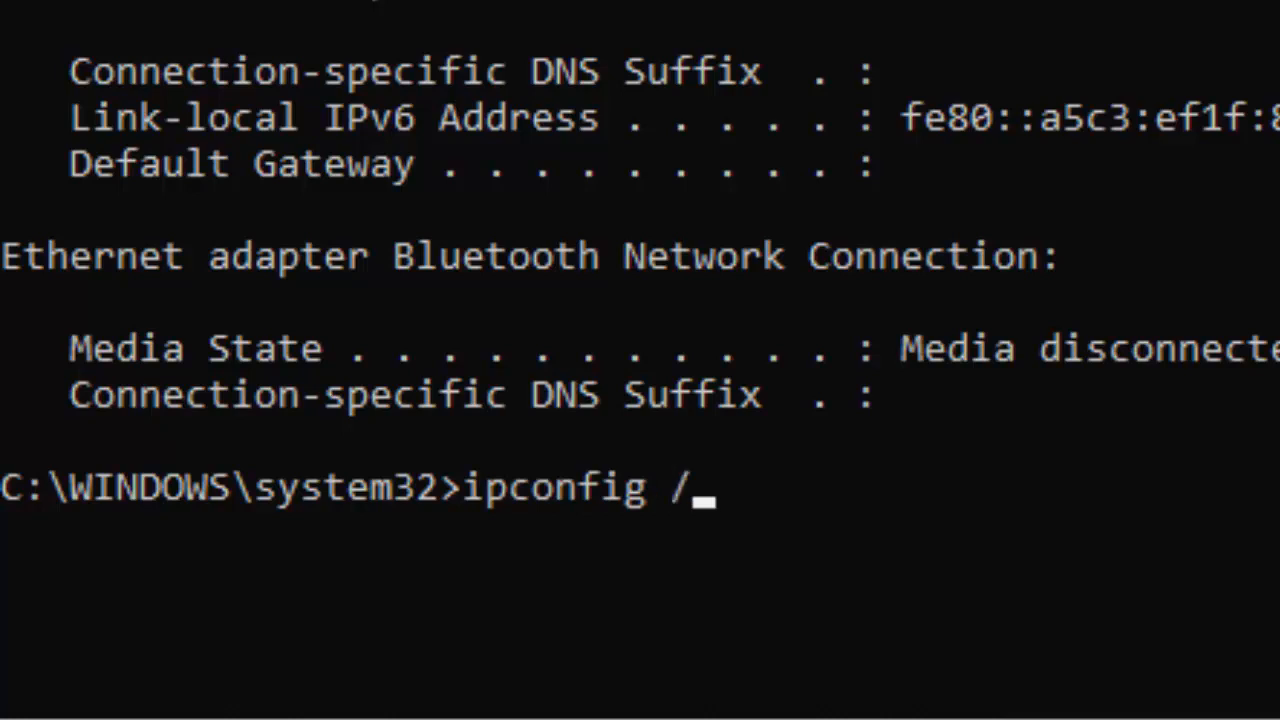
pyautogui.write('flushdns')
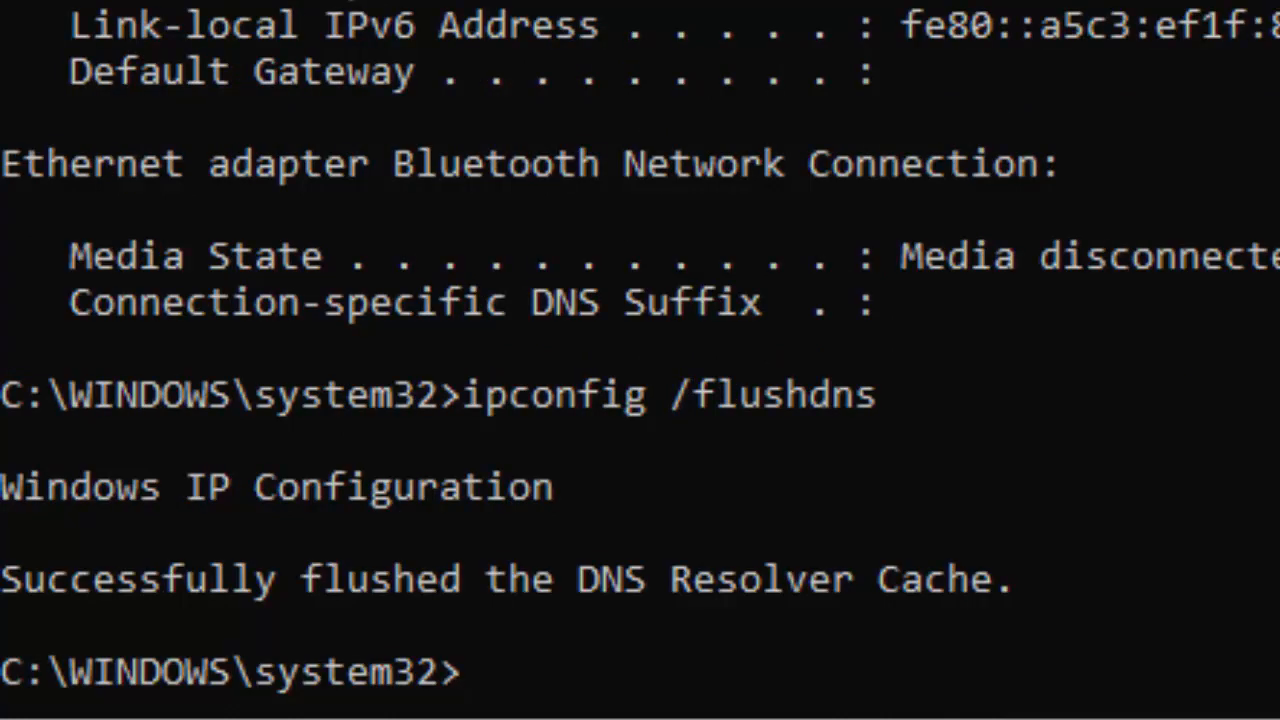
# Step: Run ipconfig /renew to request a fresh IP address
pyautogui.write('ipconfig')
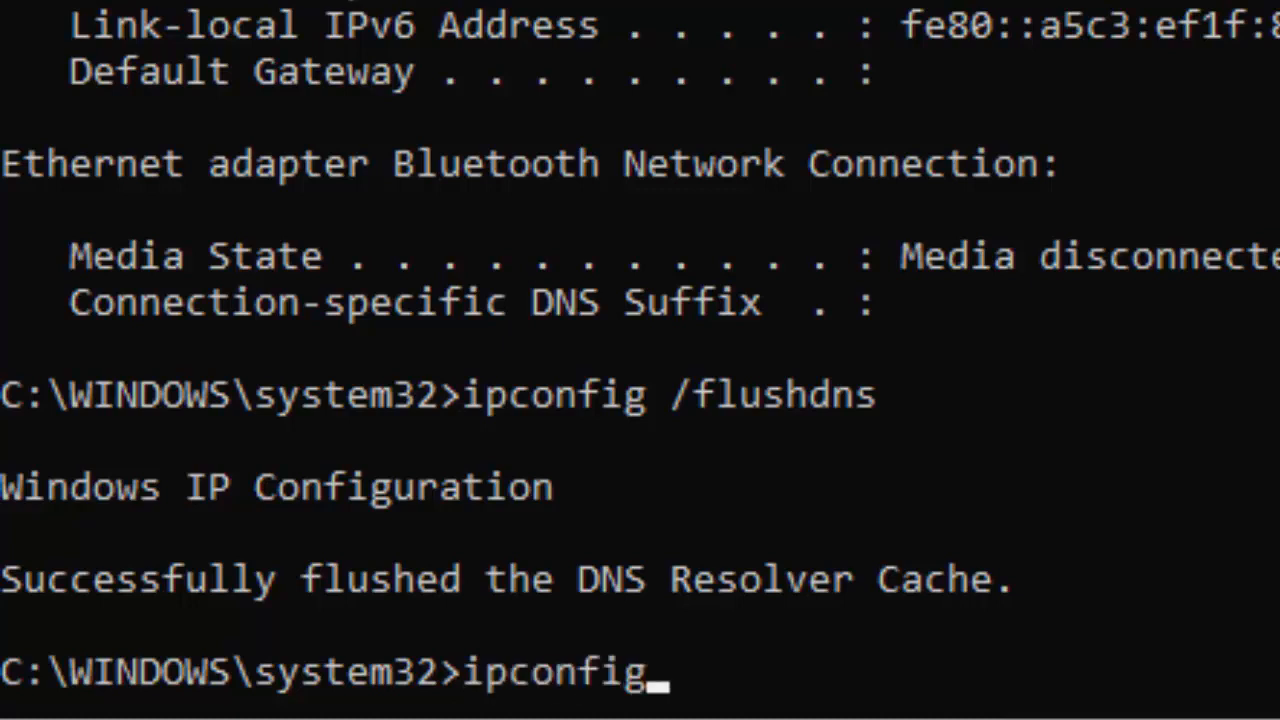
pyautogui.write('/ren')
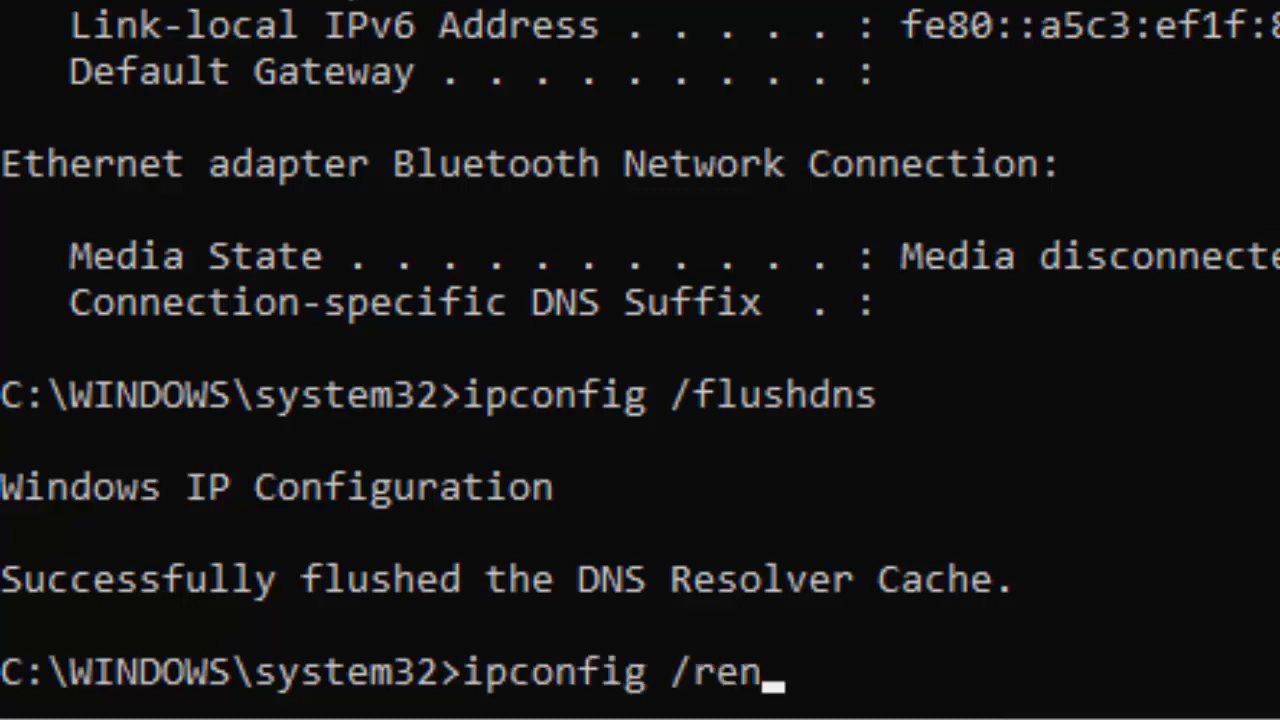
pyautogui.press('Return')
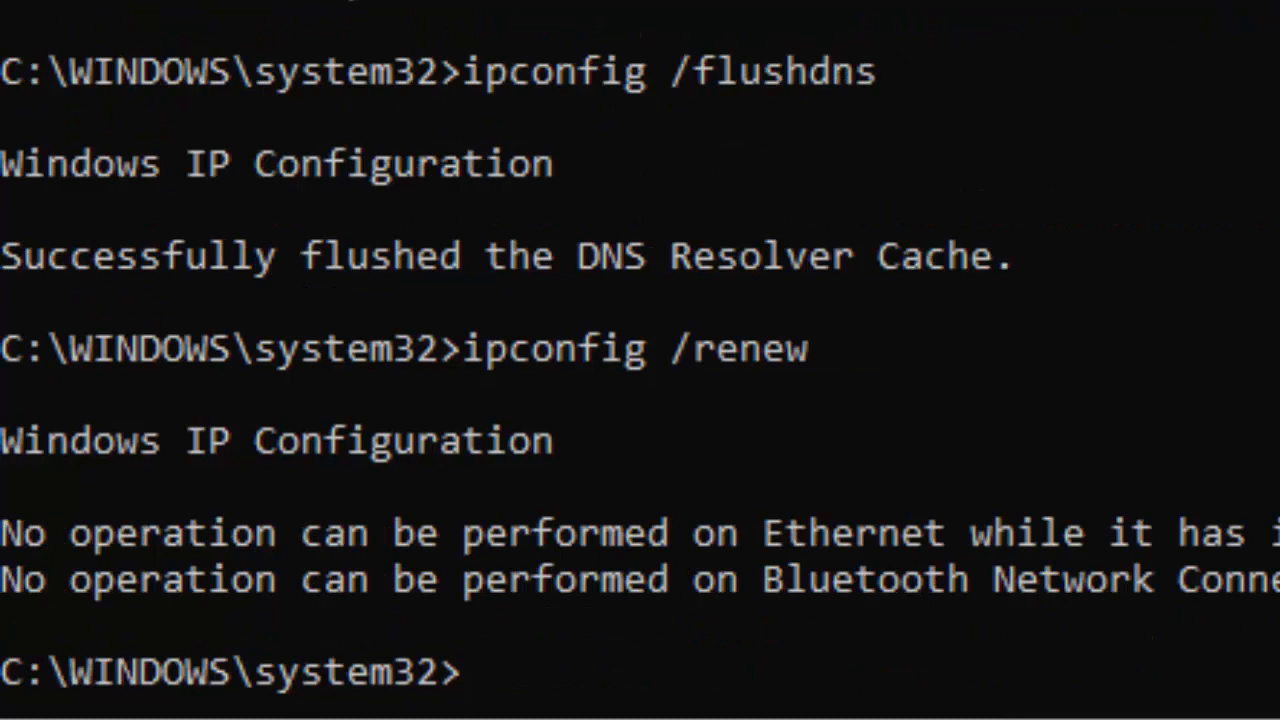
# Step: Reset TCP/IP with netsh int ip reset and enter netsh winsock reset
pyautogui.write('netsh int')
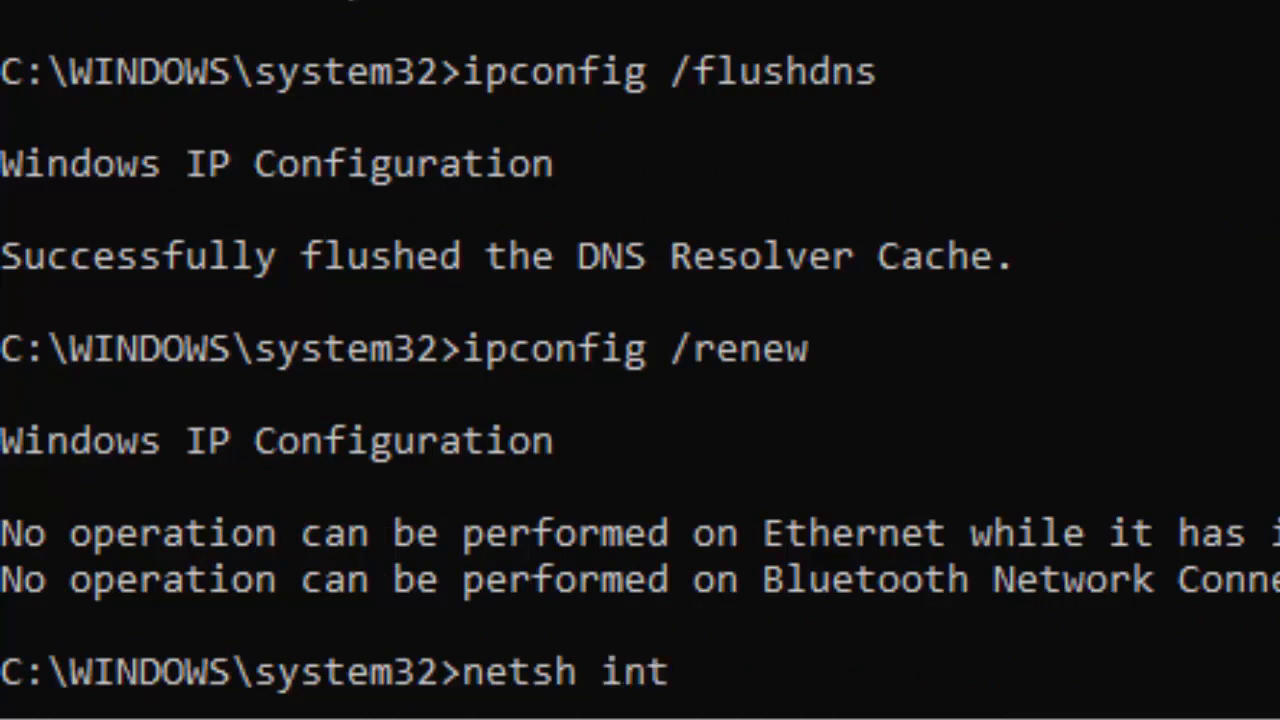
pyautogui.write('ip rese')
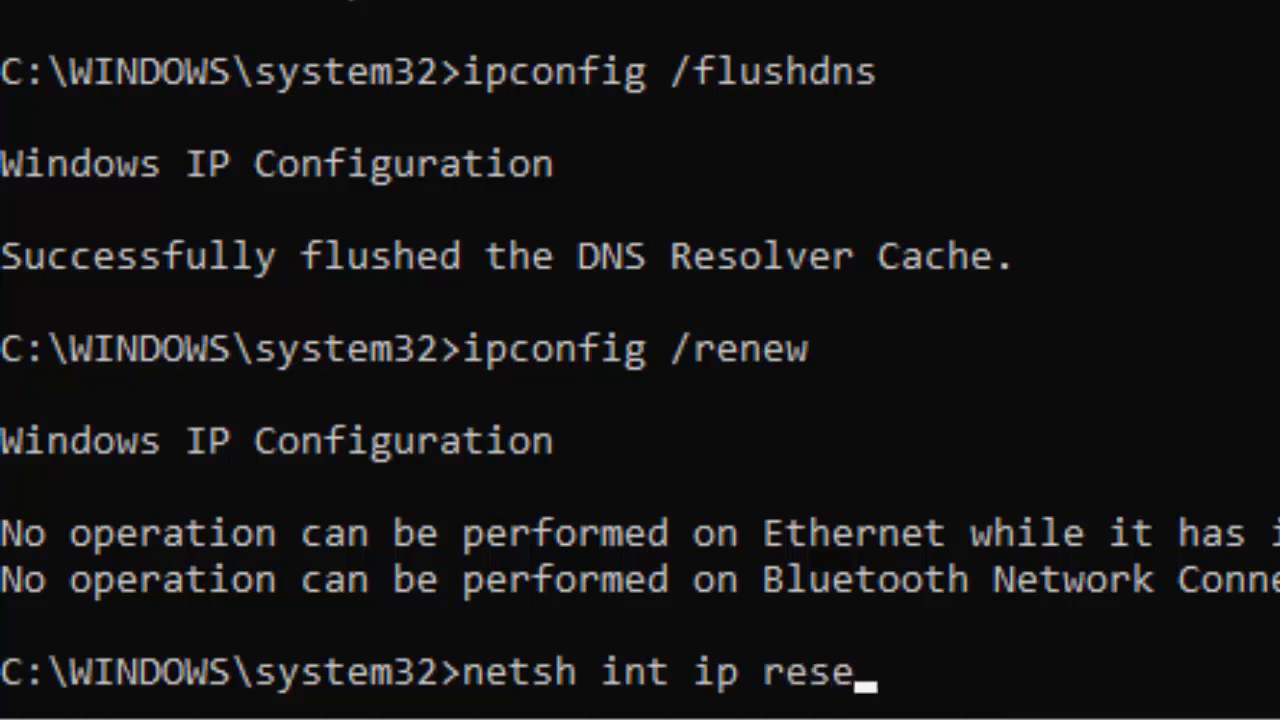
pyautogui.write('t')
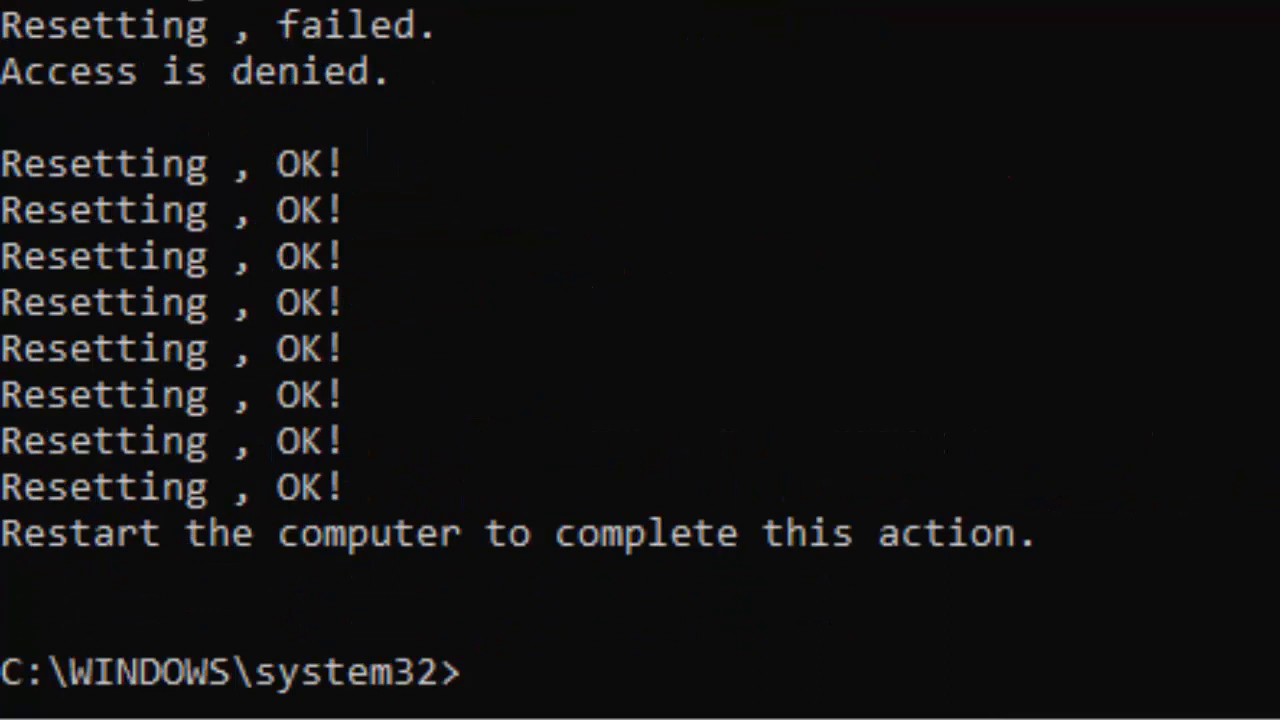
pyautogui.write('netsh winso')
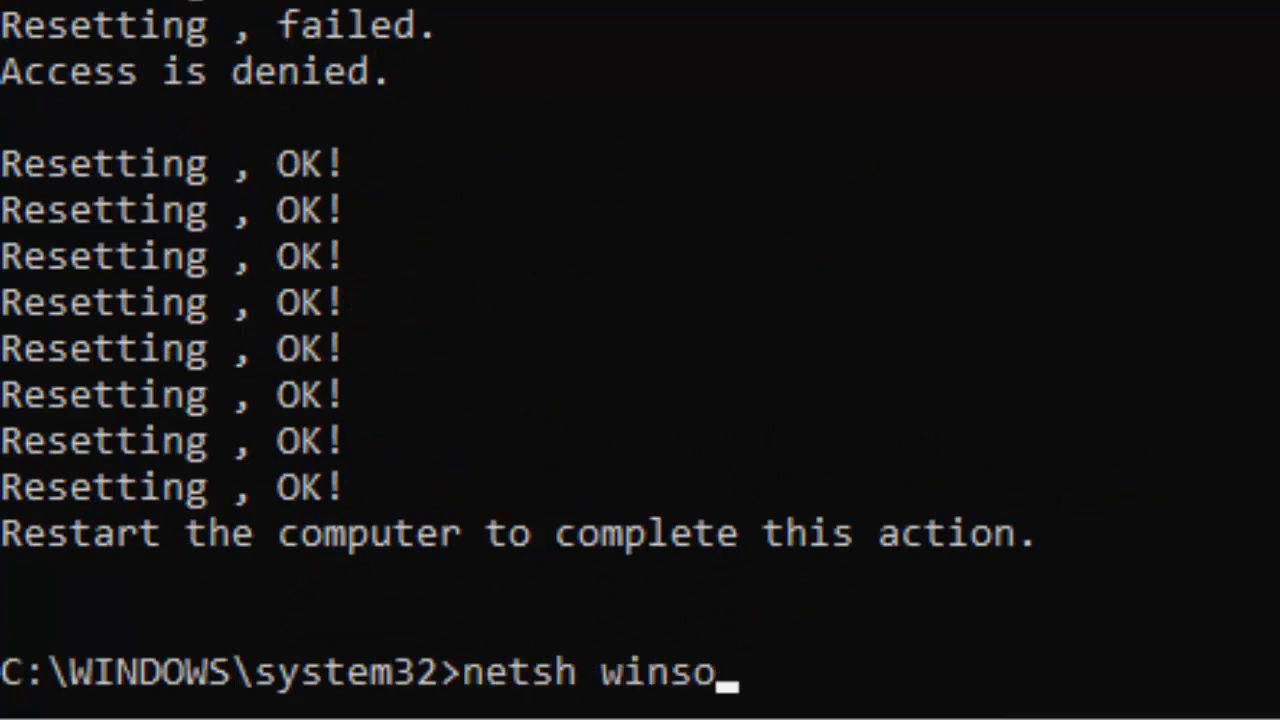
pyautogui.write('ck reset')
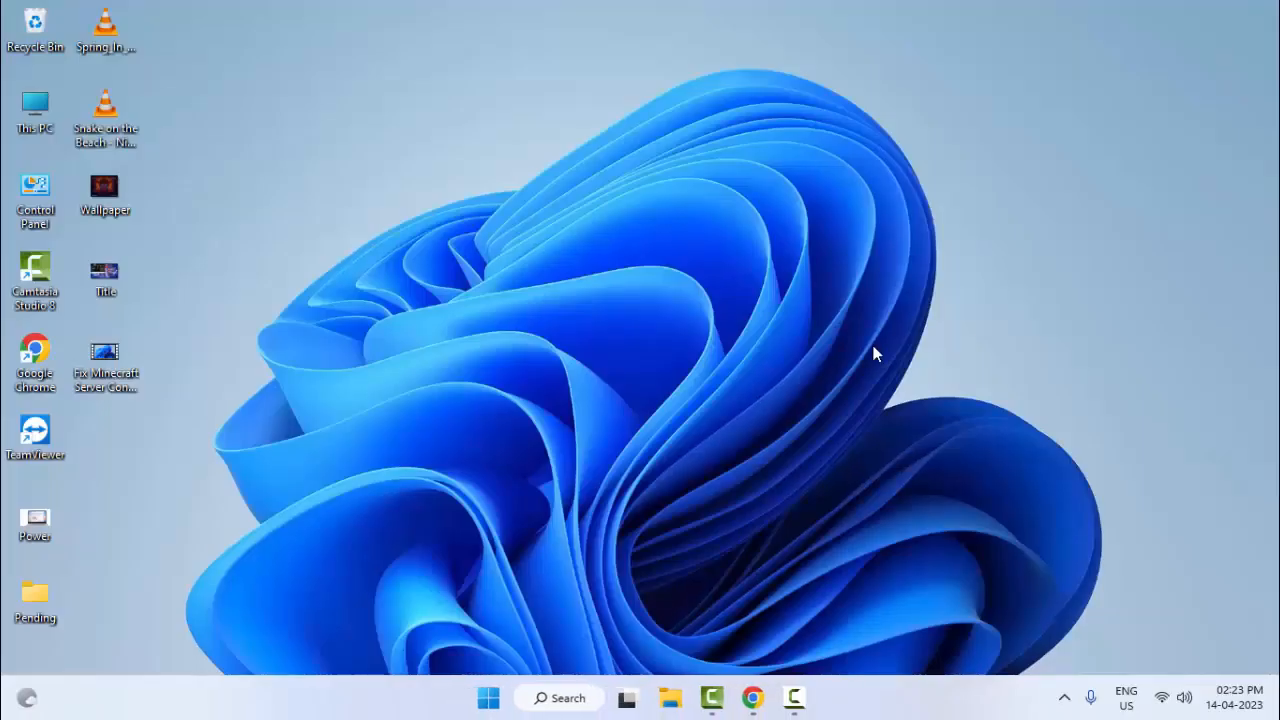
pyautogui.moveTo(756, 450)
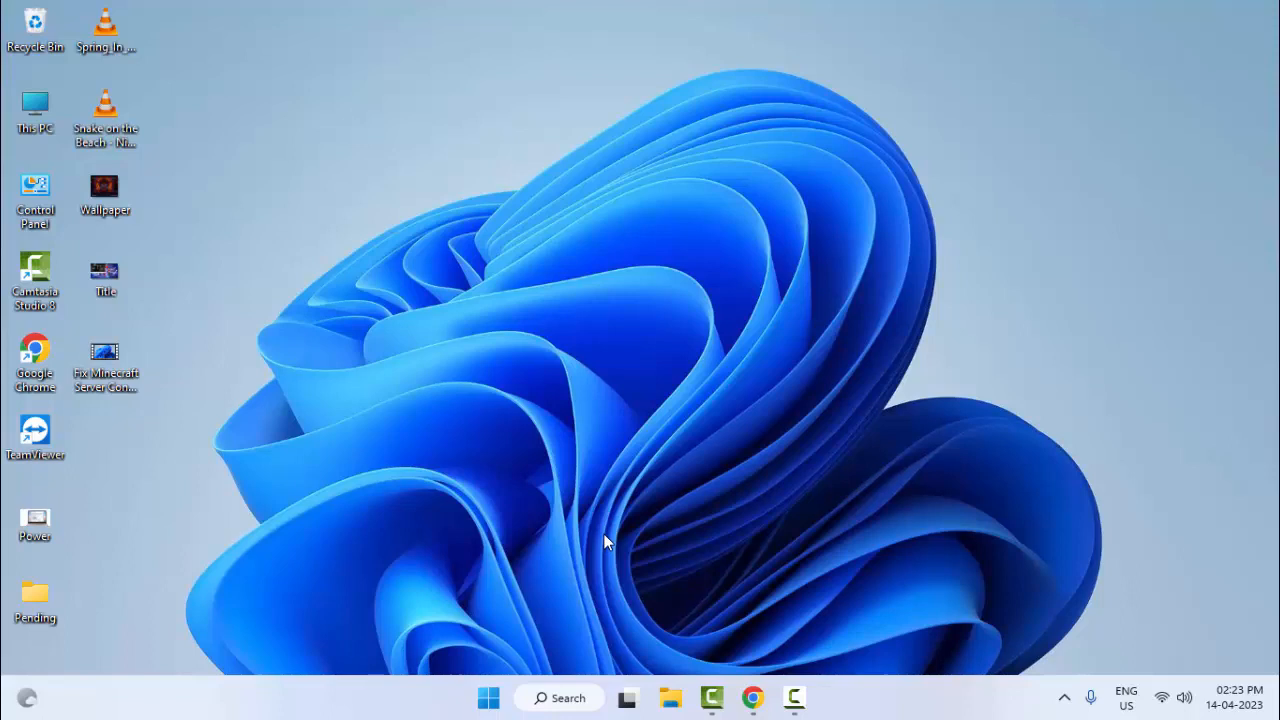
pyautogui.click(488, 696)
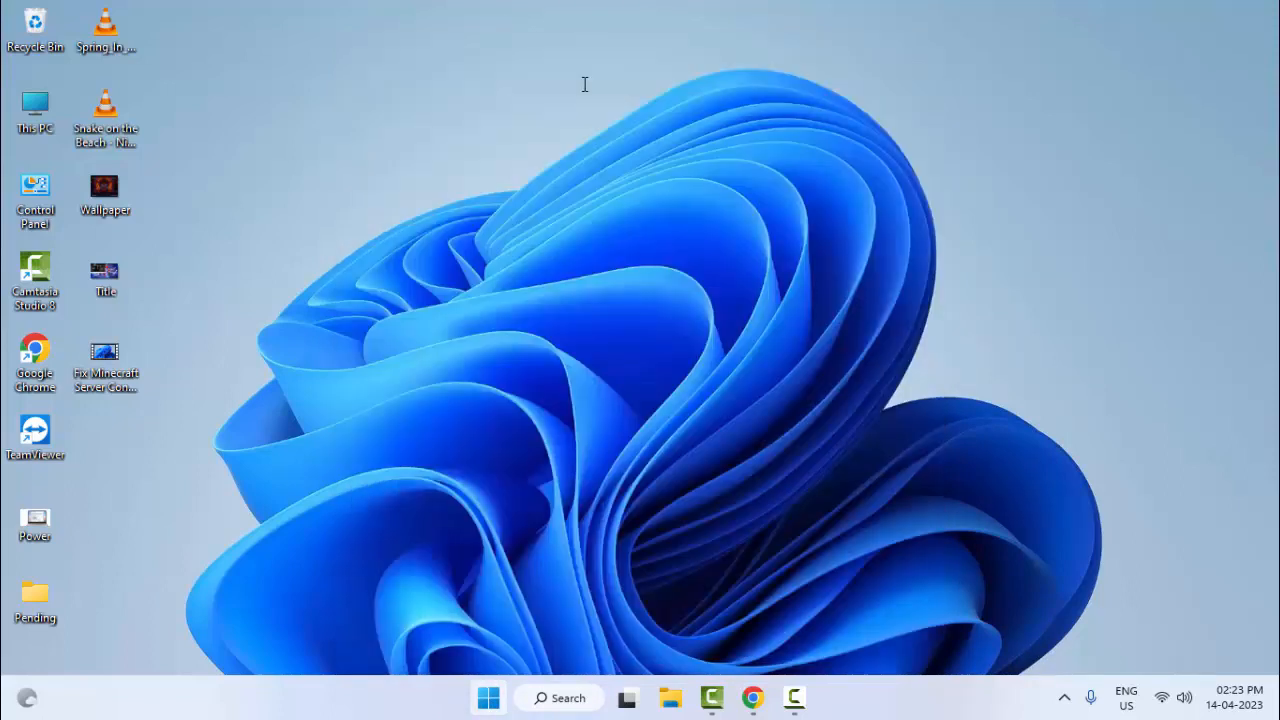
# Step: Search Start for Command Prompt and launch it with administrator rights
pyautogui.write('command promp')
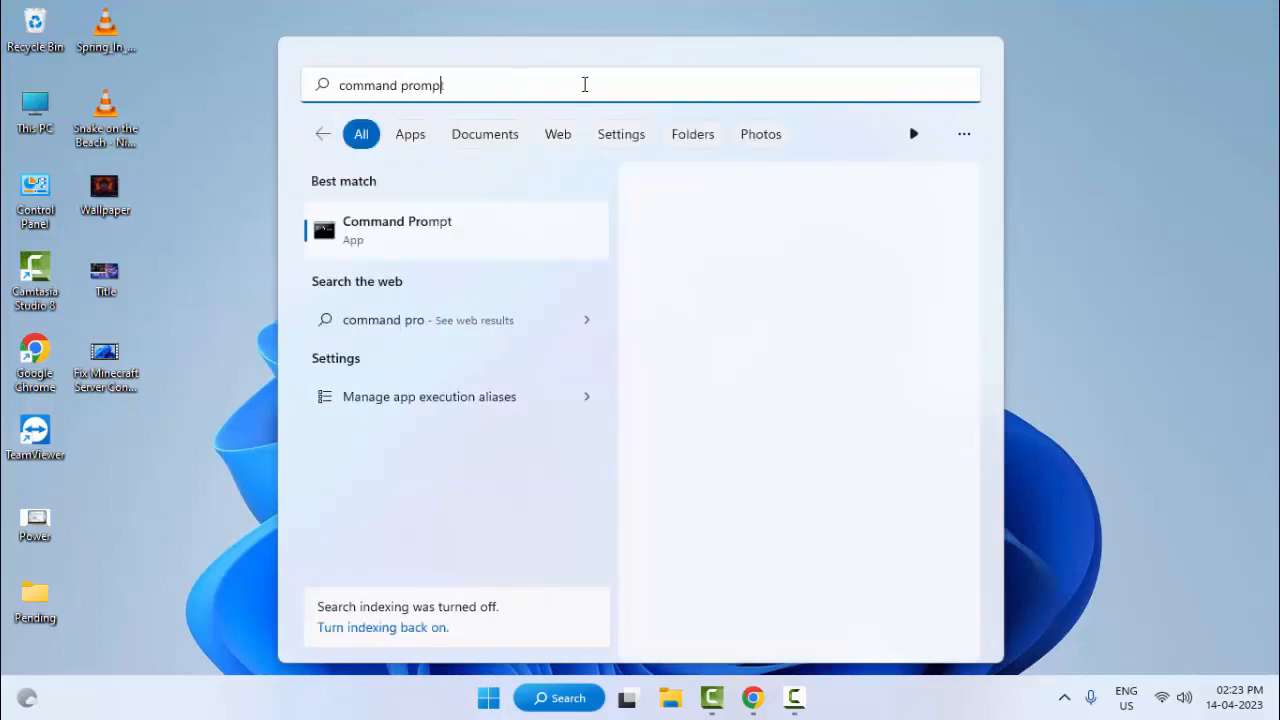
pyautogui.rightClick(396, 230)
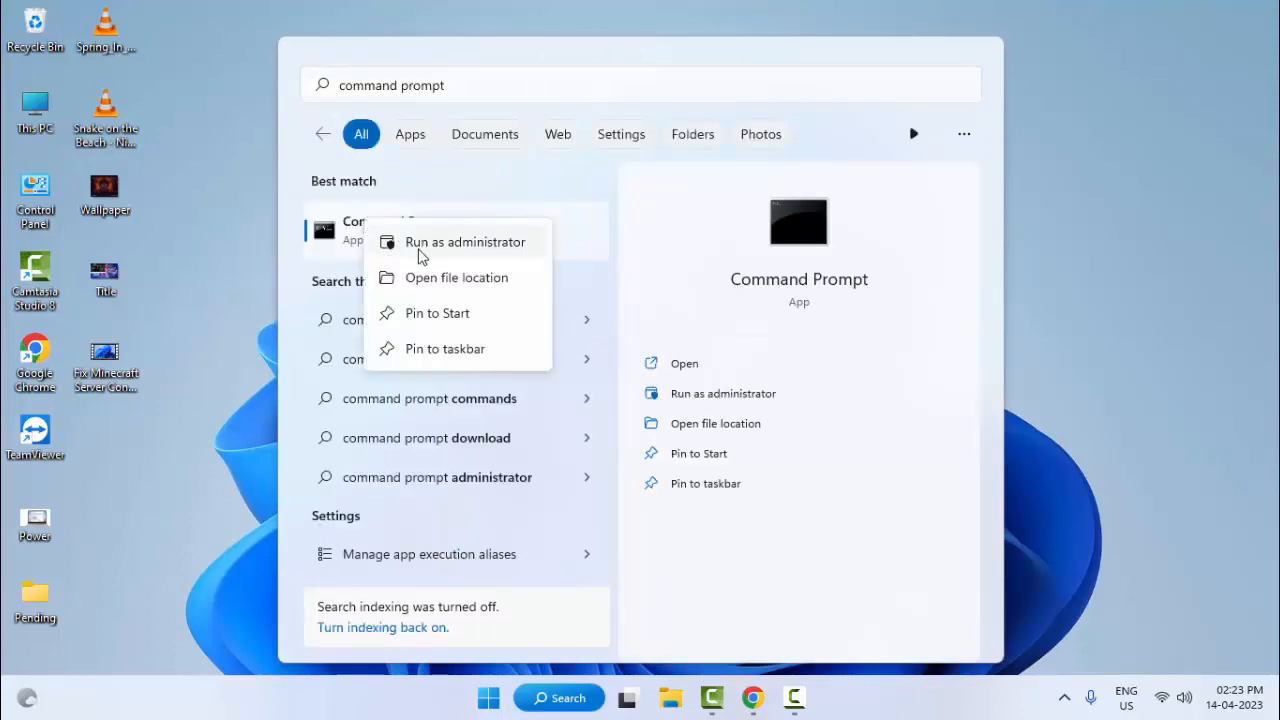
pyautogui.click(464, 240)
pyautogui.write('sfc')
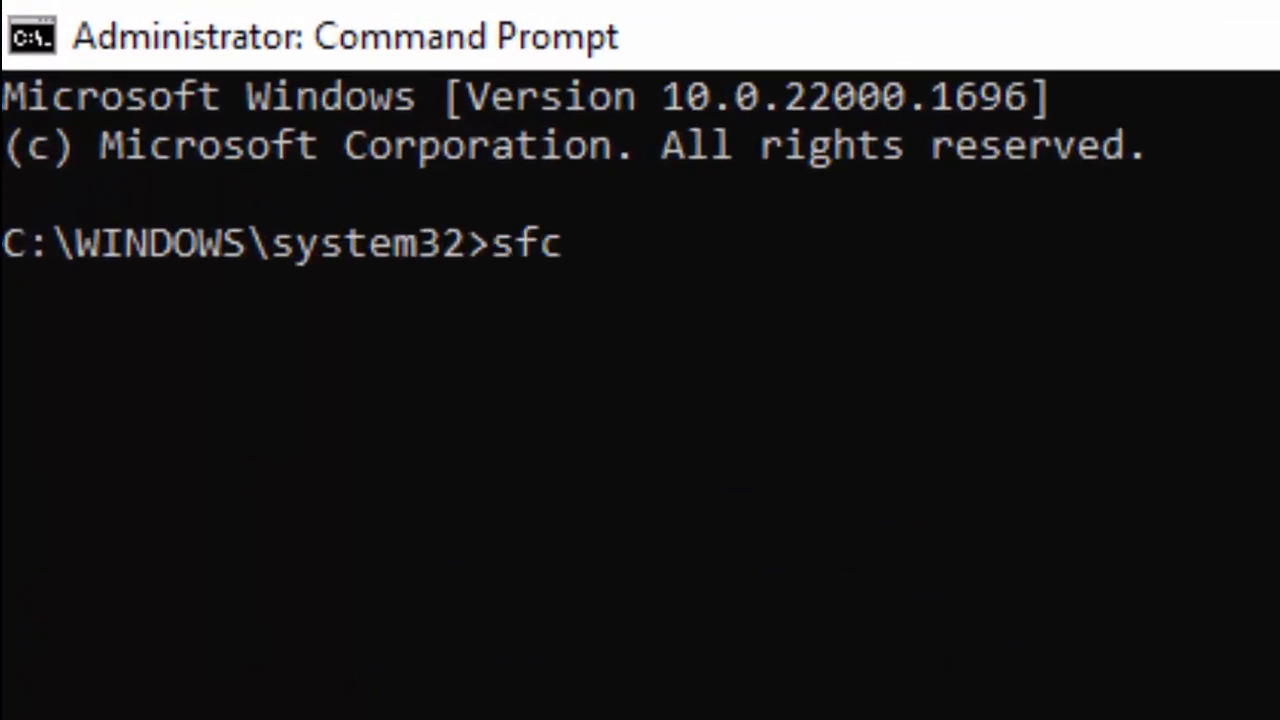
# Step: Run sfc /scannow, then bring up the Shut Down Windows dialog with Alt+F4
pyautogui.write('/scann')
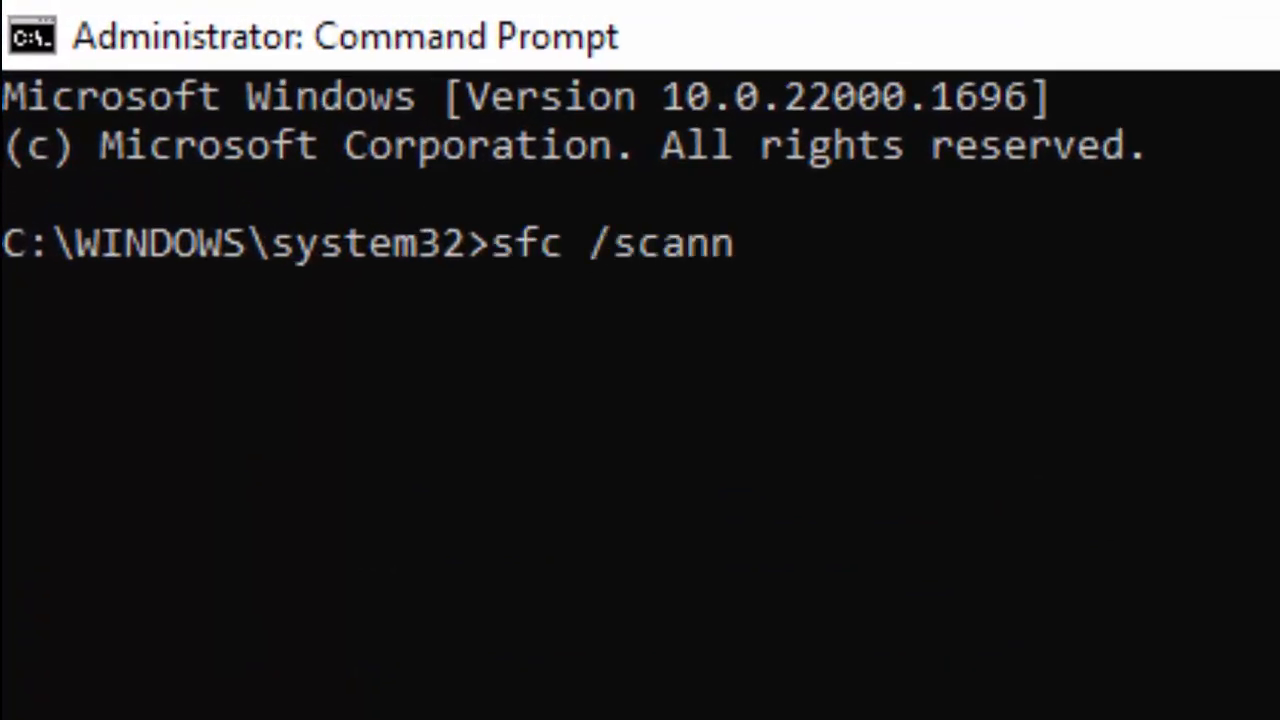
pyautogui.write('ow')
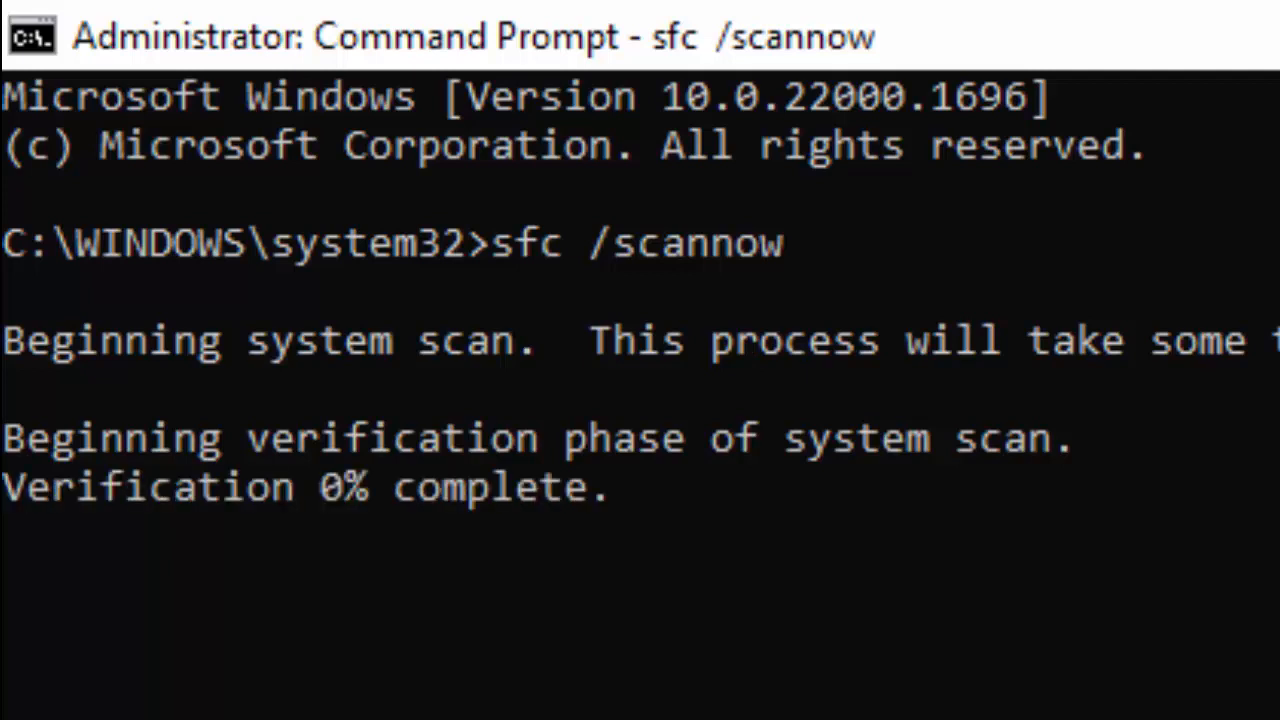
pyautogui.moveTo(410, 600)
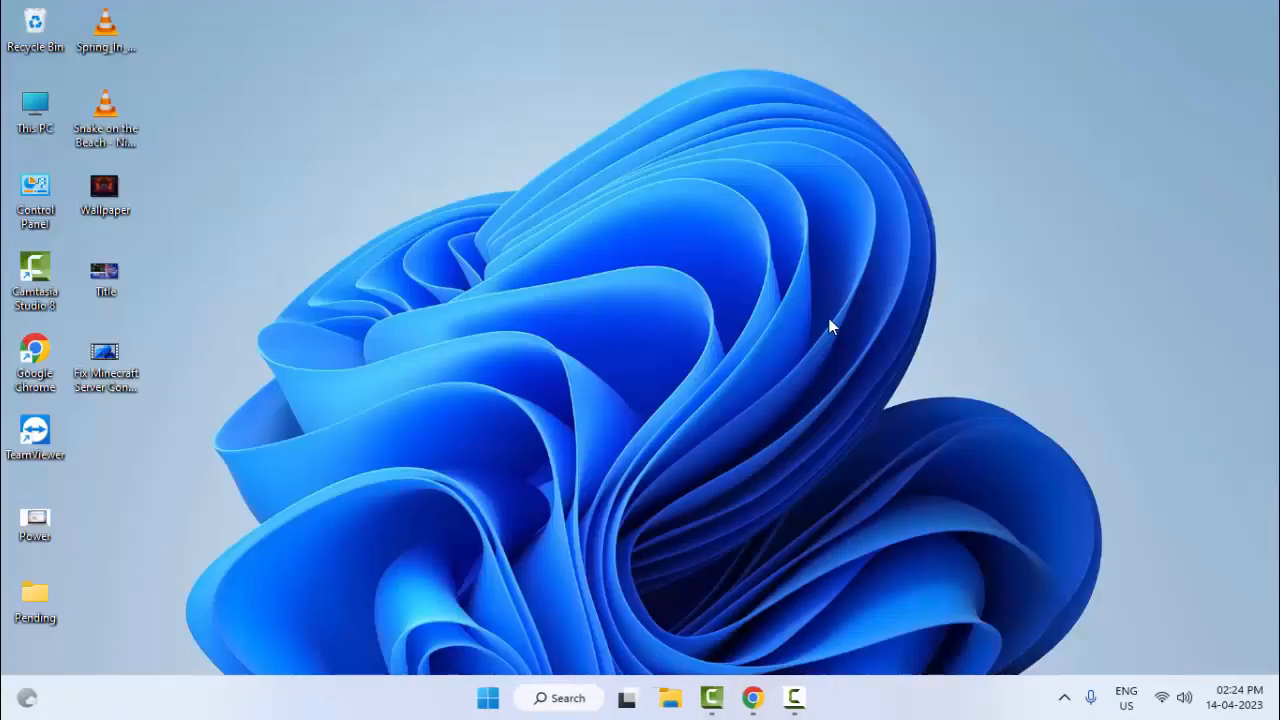
pyautogui.press('Alt+F4')
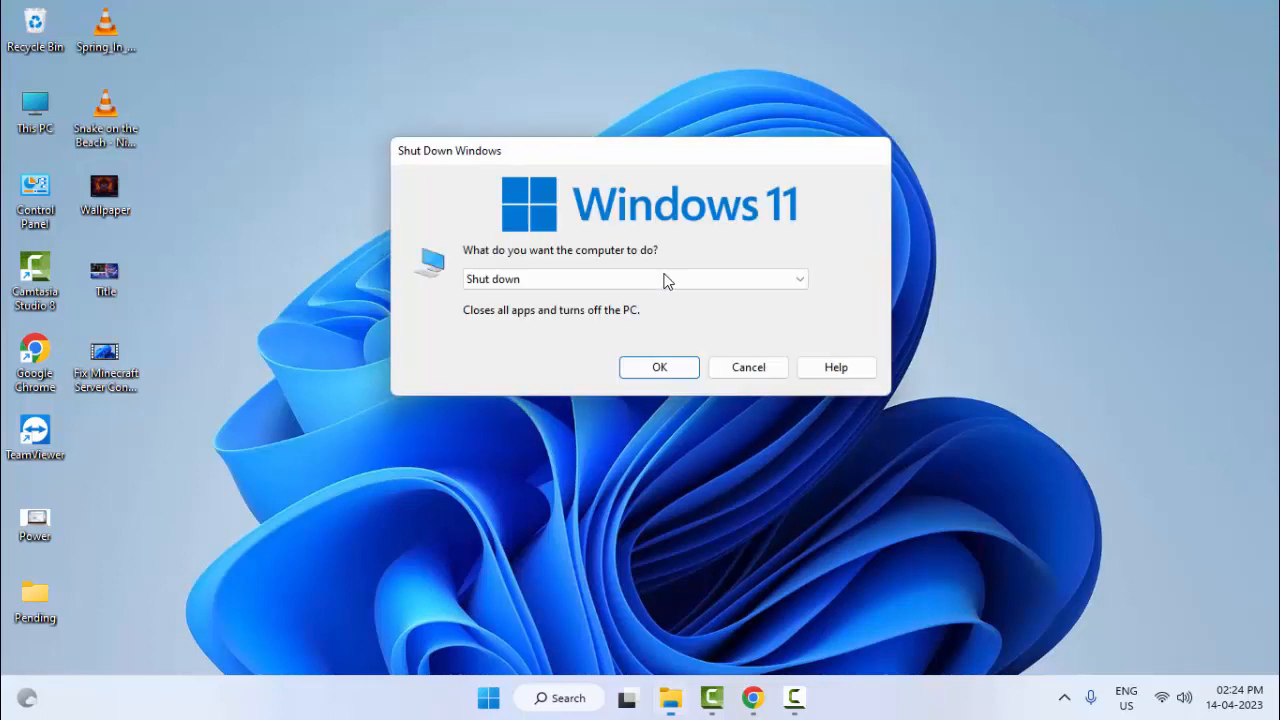